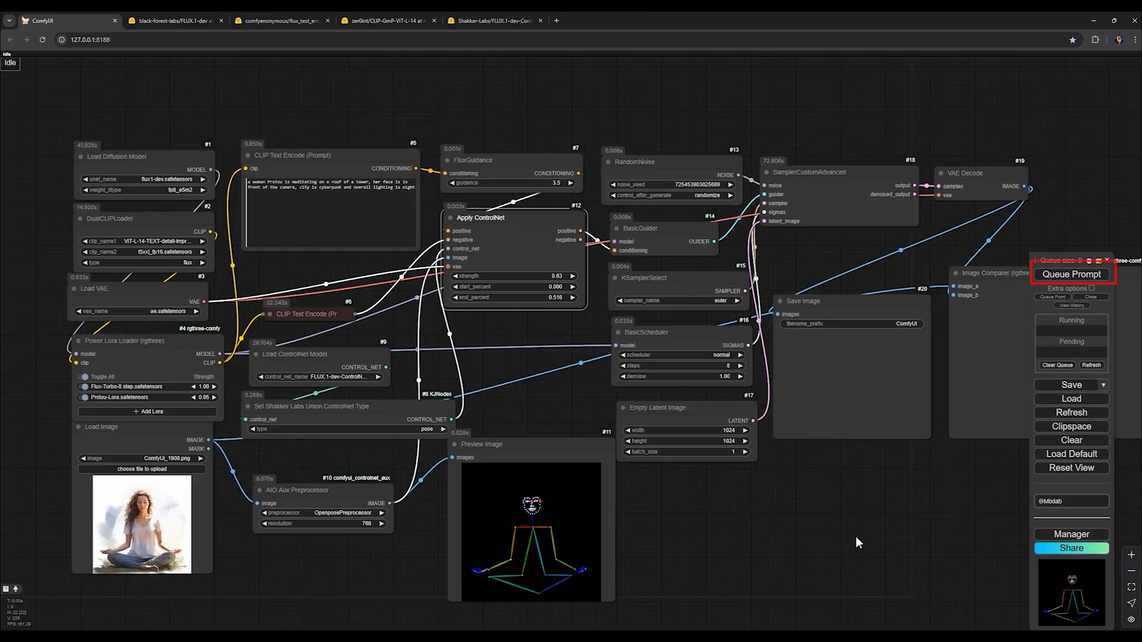
- Queue the FLUX ControlNet workflow so the pose-guided meditating-woman image starts sampling
left_click(1070, 273)
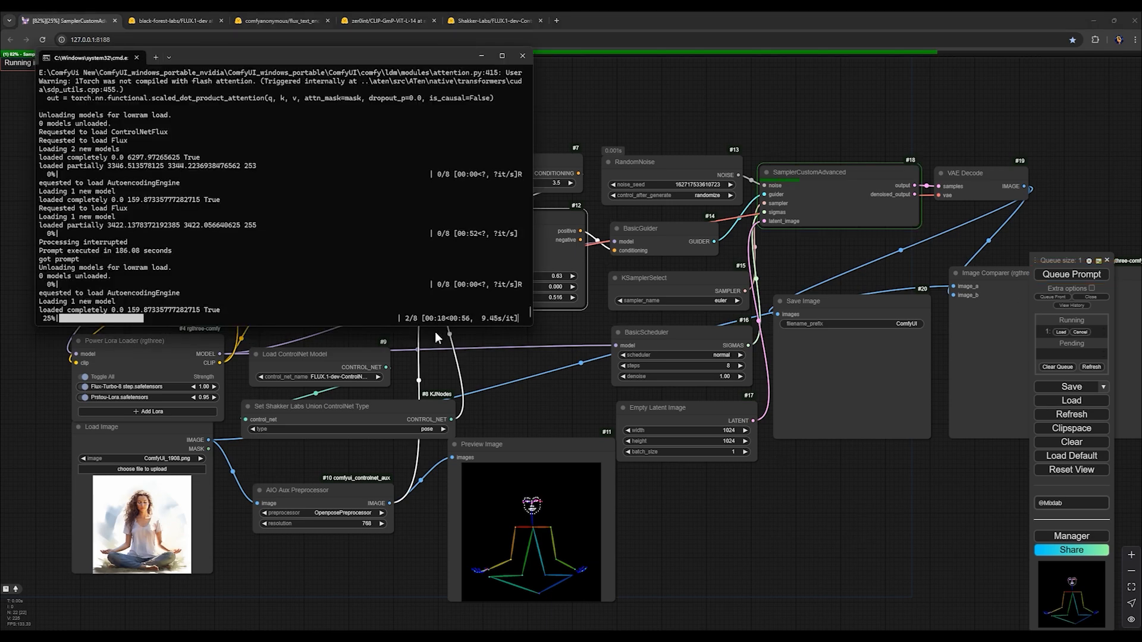